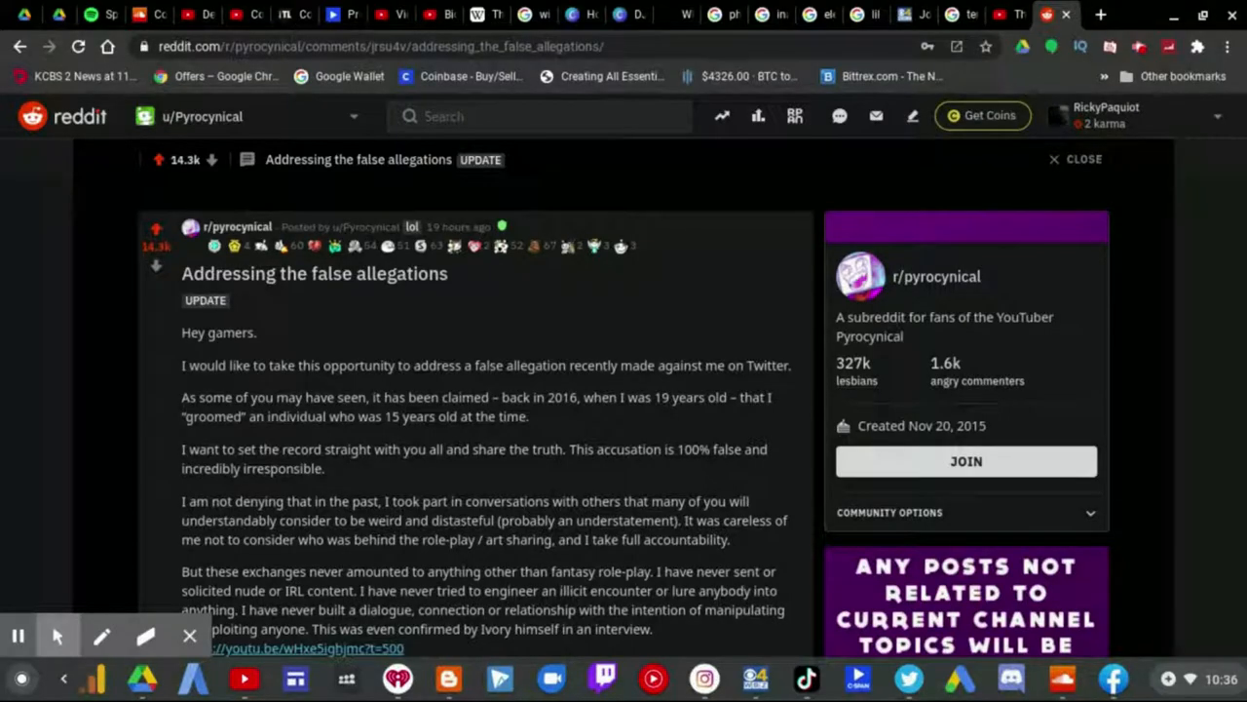
# Scroll down the post to the paragraphs about Ivory's age and the first Imgur evidence links.
pyautogui.scroll(-3)
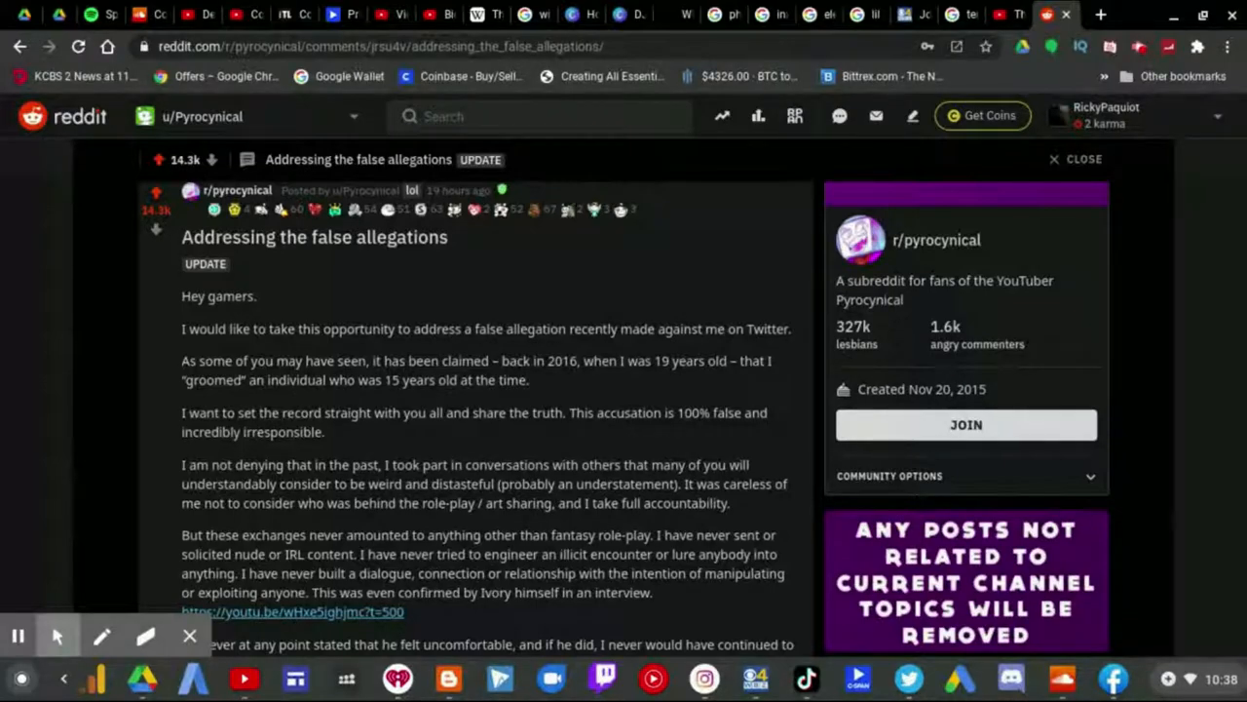
pyautogui.scroll(-3)
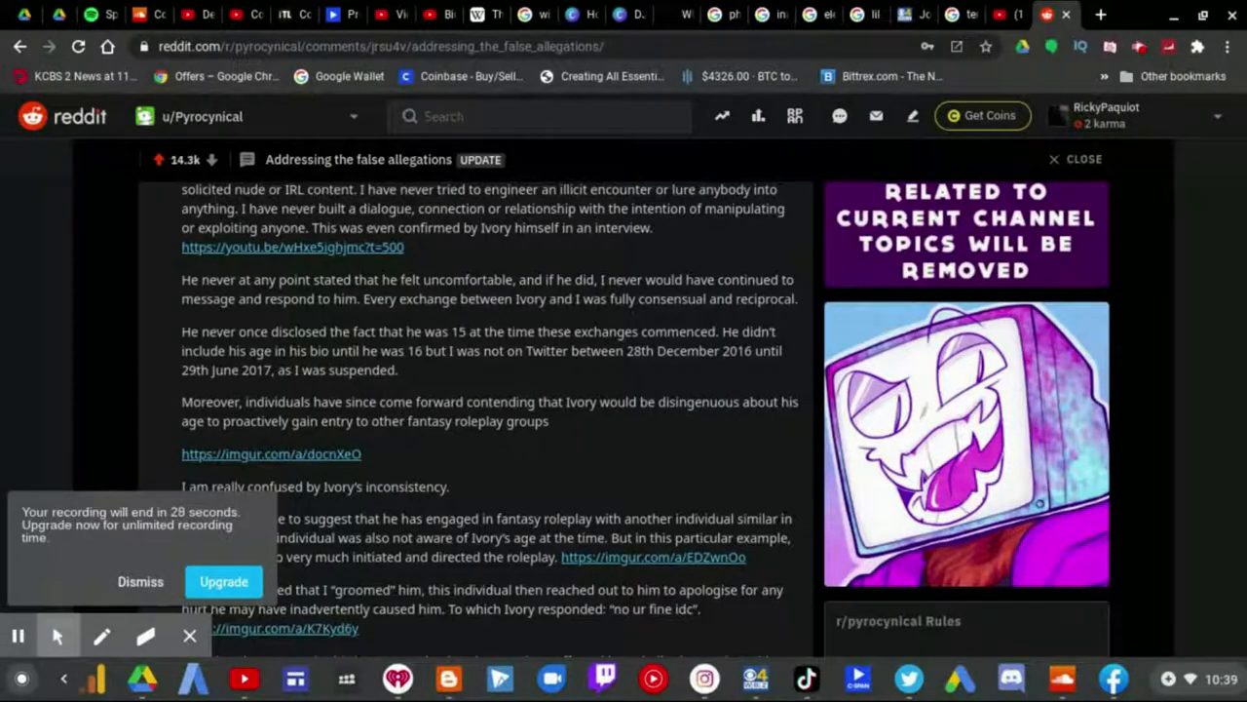
# Scroll past the YouTube link to Ivory's 'no ur fine idc' reply and the selective-targeting questions.
pyautogui.scroll(-3)
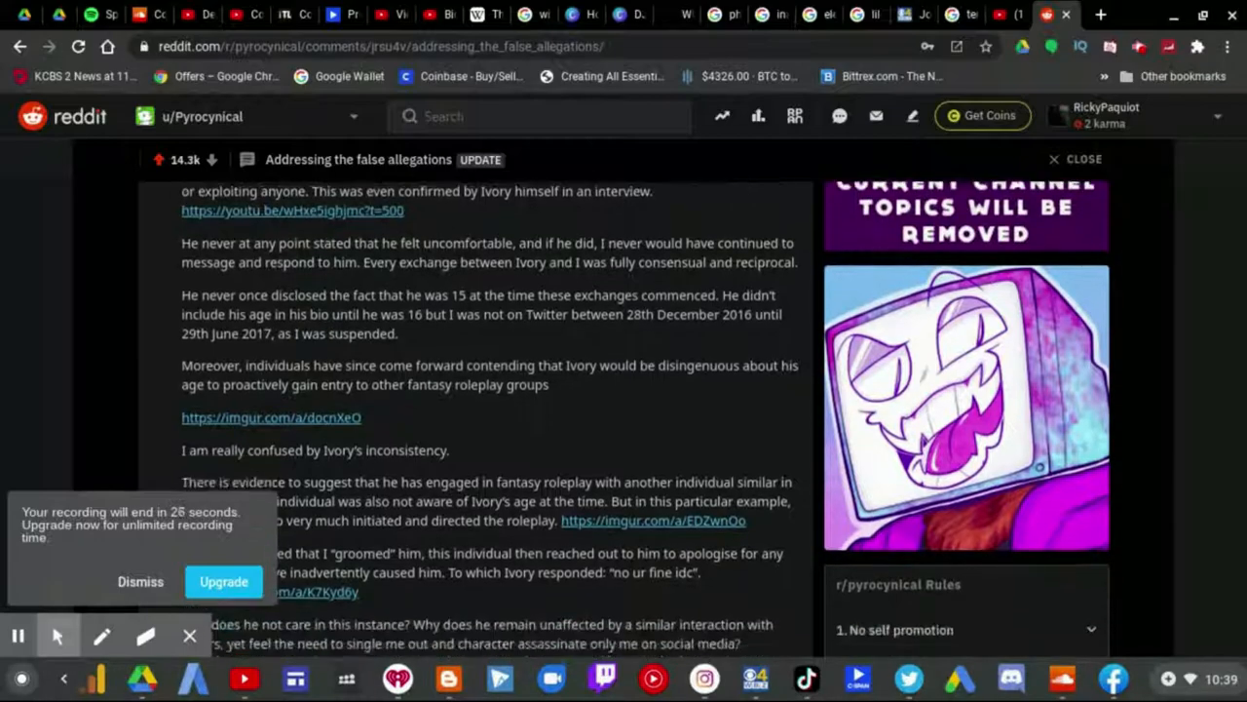
pyautogui.scroll(-3)
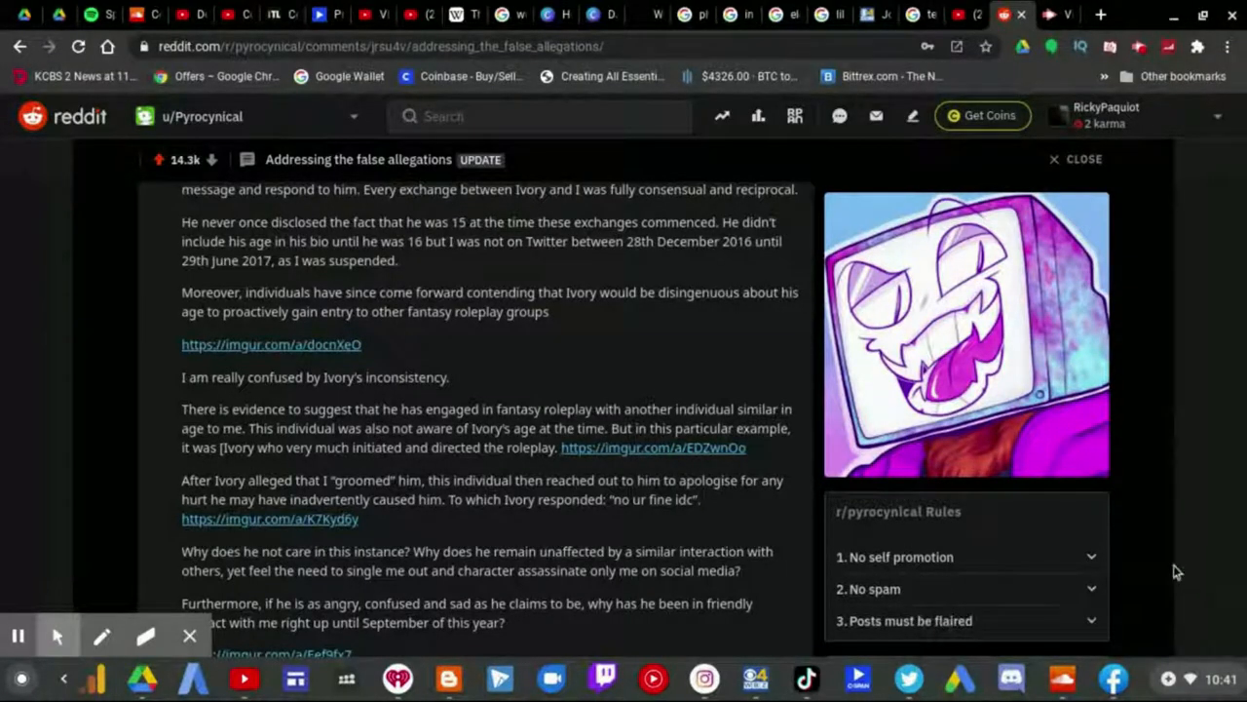
# Scroll down to the imgur.com/a/Eef9fx7 link and the interview-evidence backtracking paragraph.
pyautogui.scroll(-3)
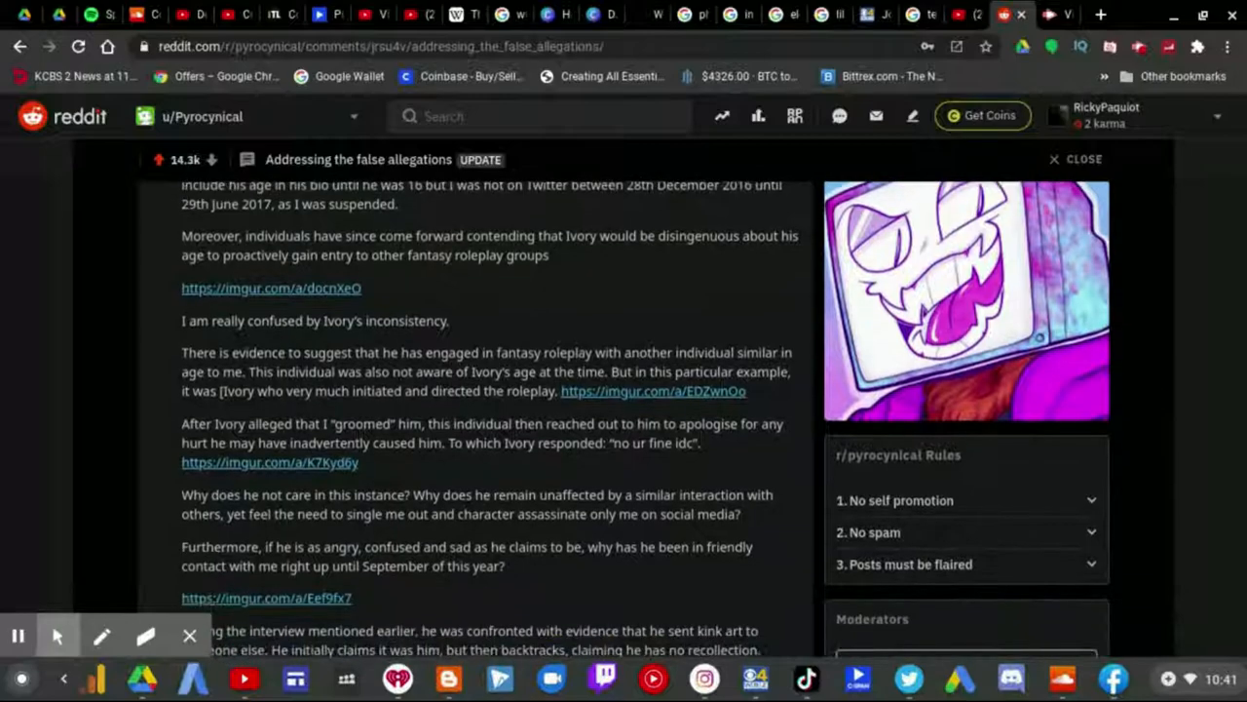
pyautogui.scroll(-3)
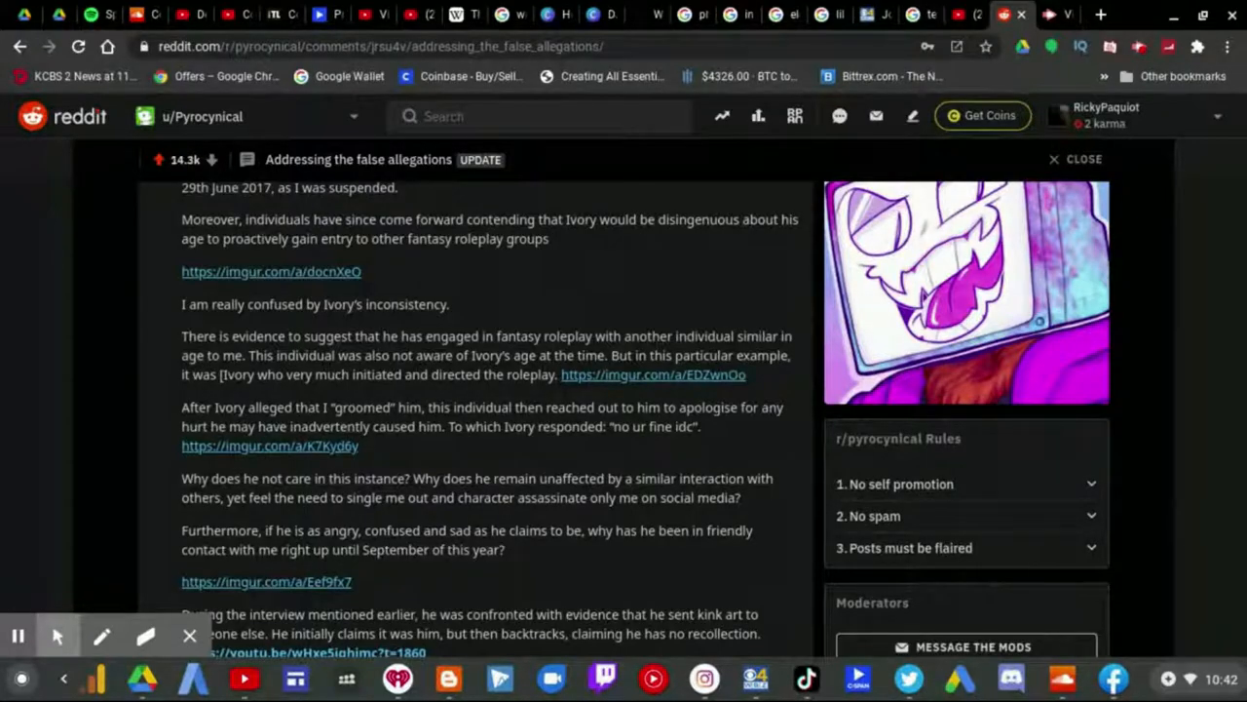
pyautogui.moveTo(18, 635)
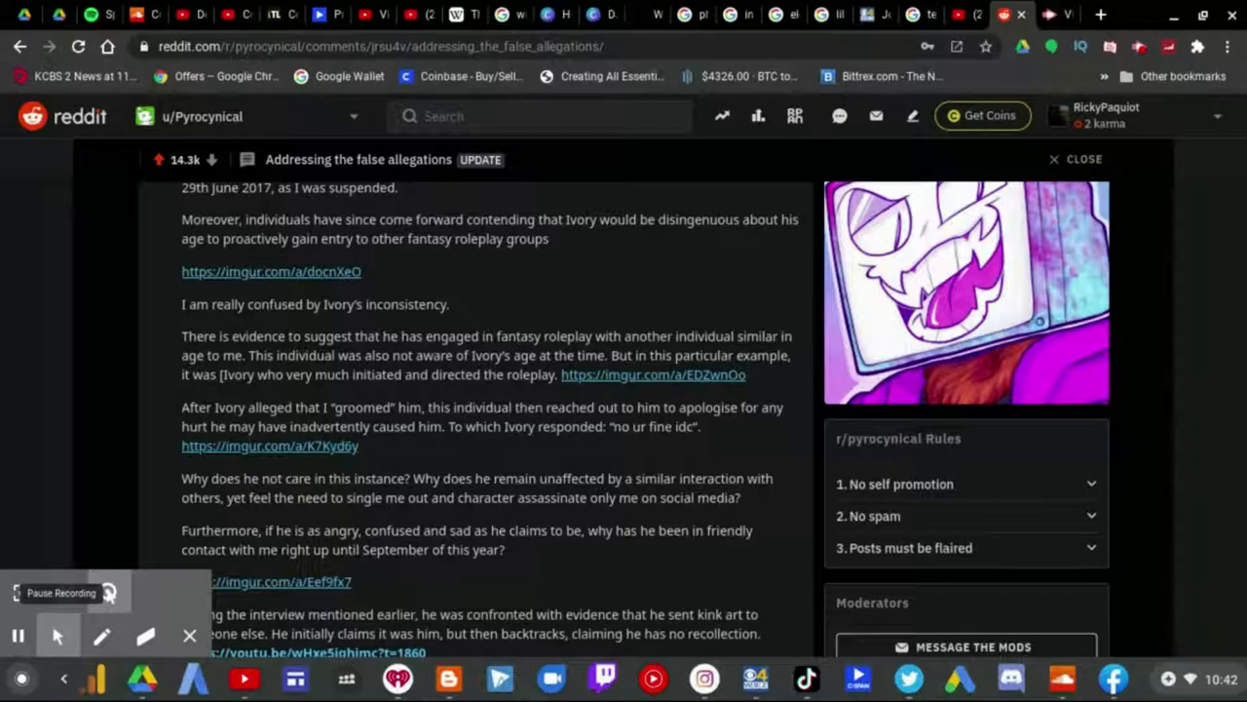
pyautogui.click(269, 580)
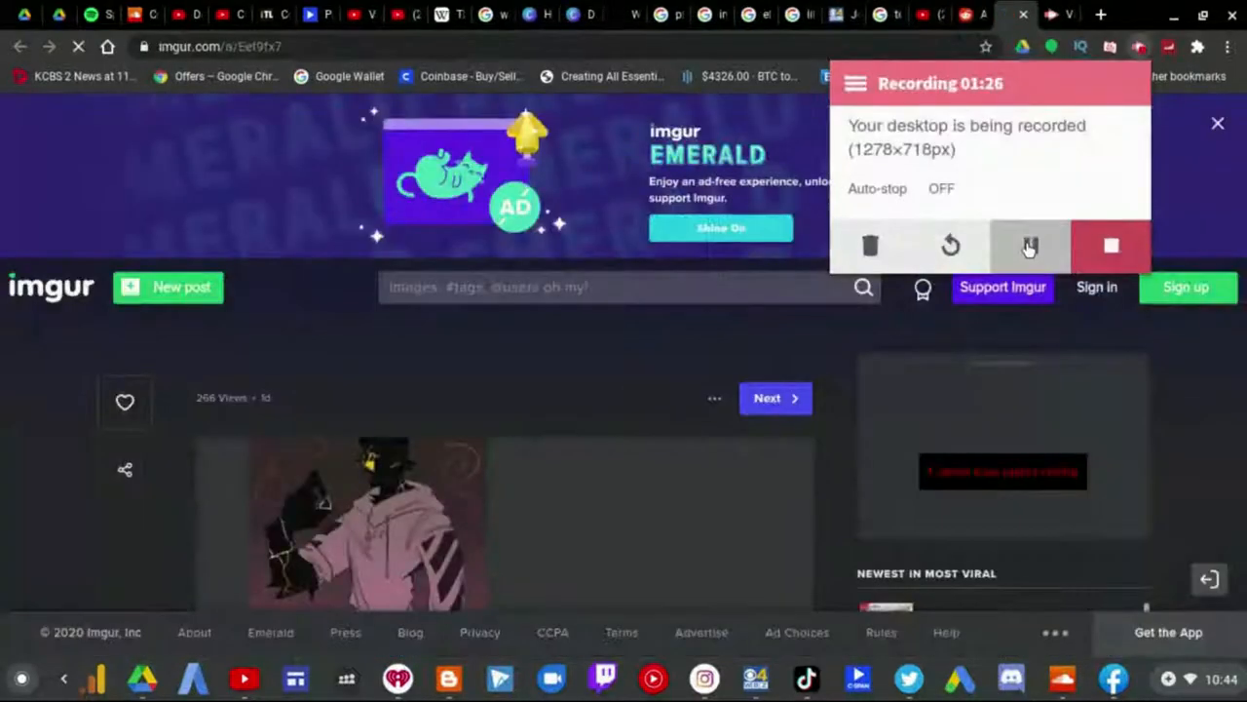
pyautogui.click(1029, 245)
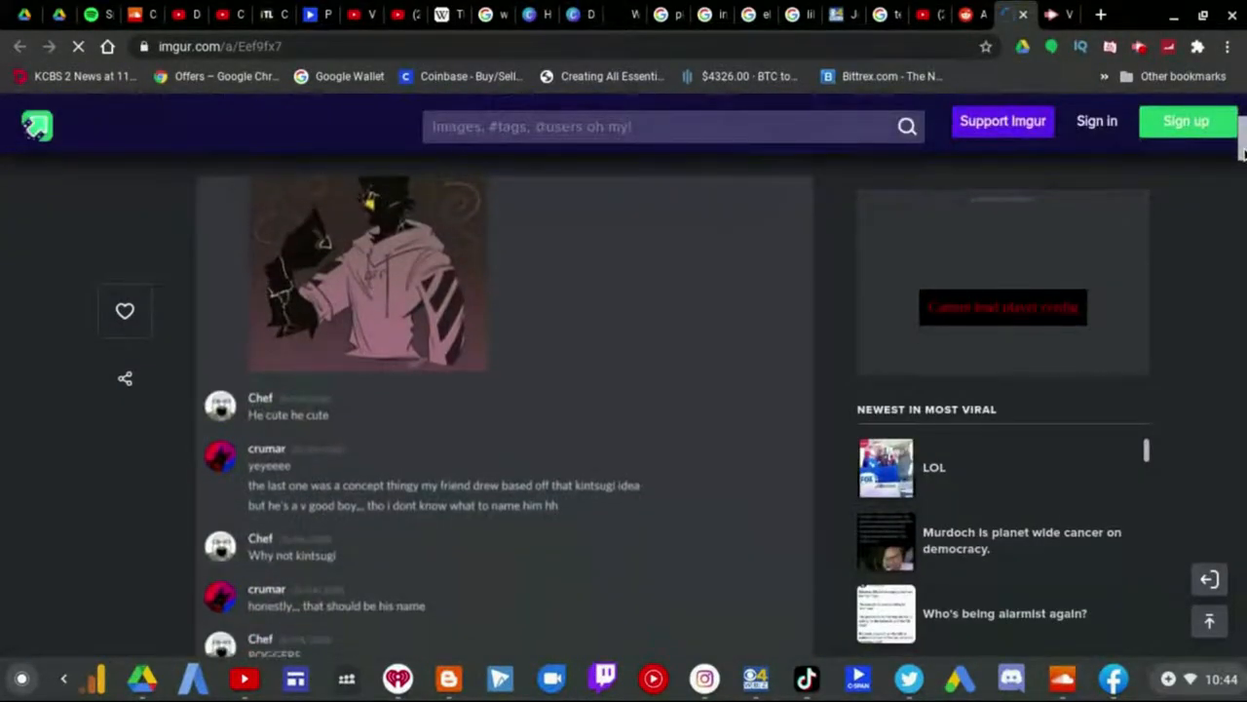
pyautogui.scroll(-3)
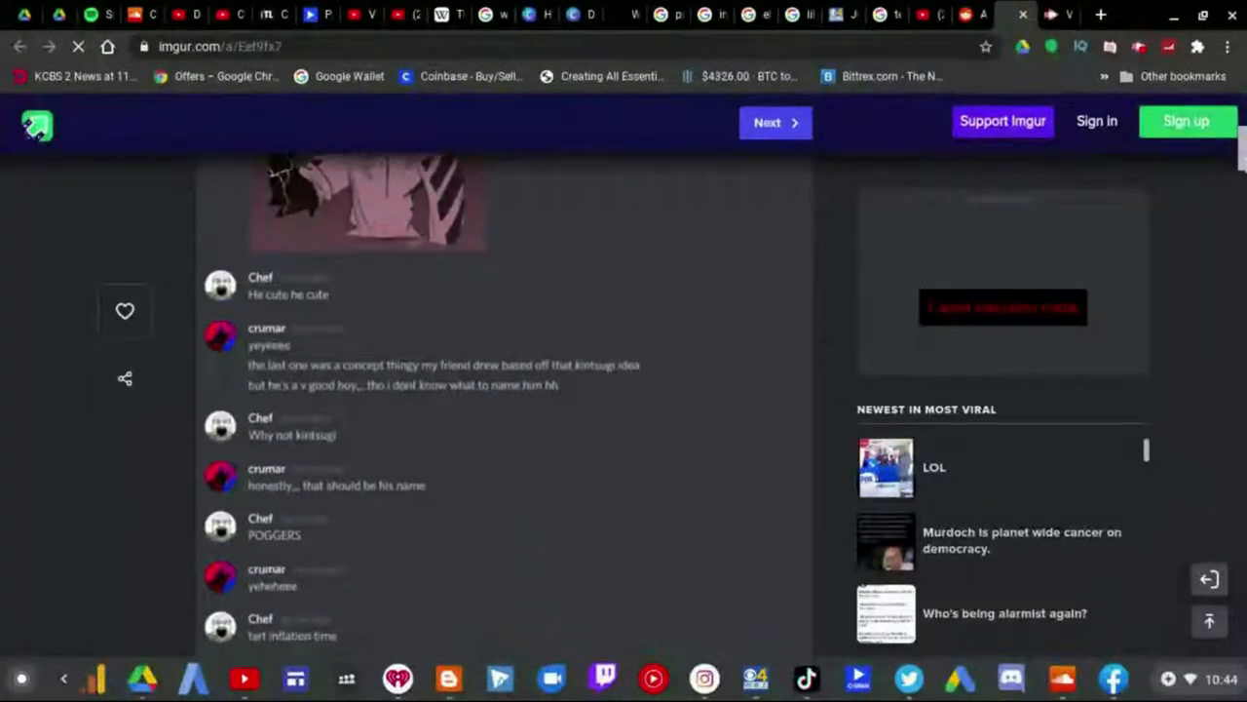
pyautogui.scroll(-3)
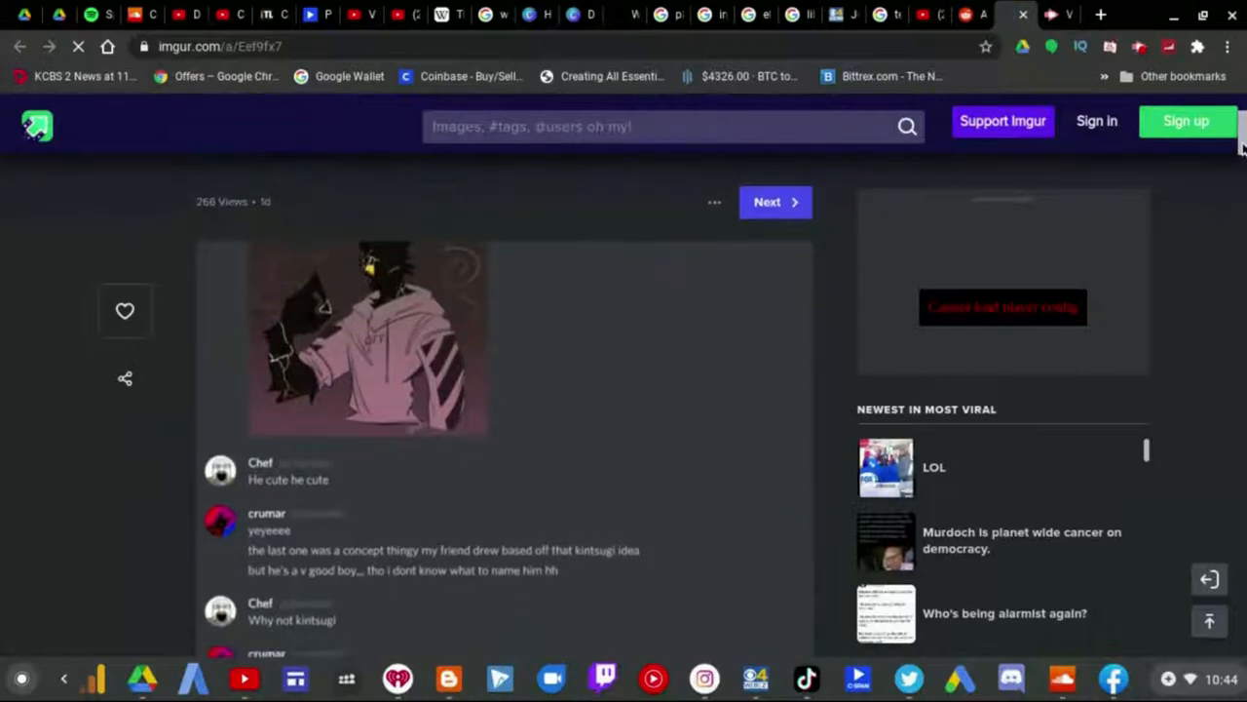
pyautogui.scroll(-3)
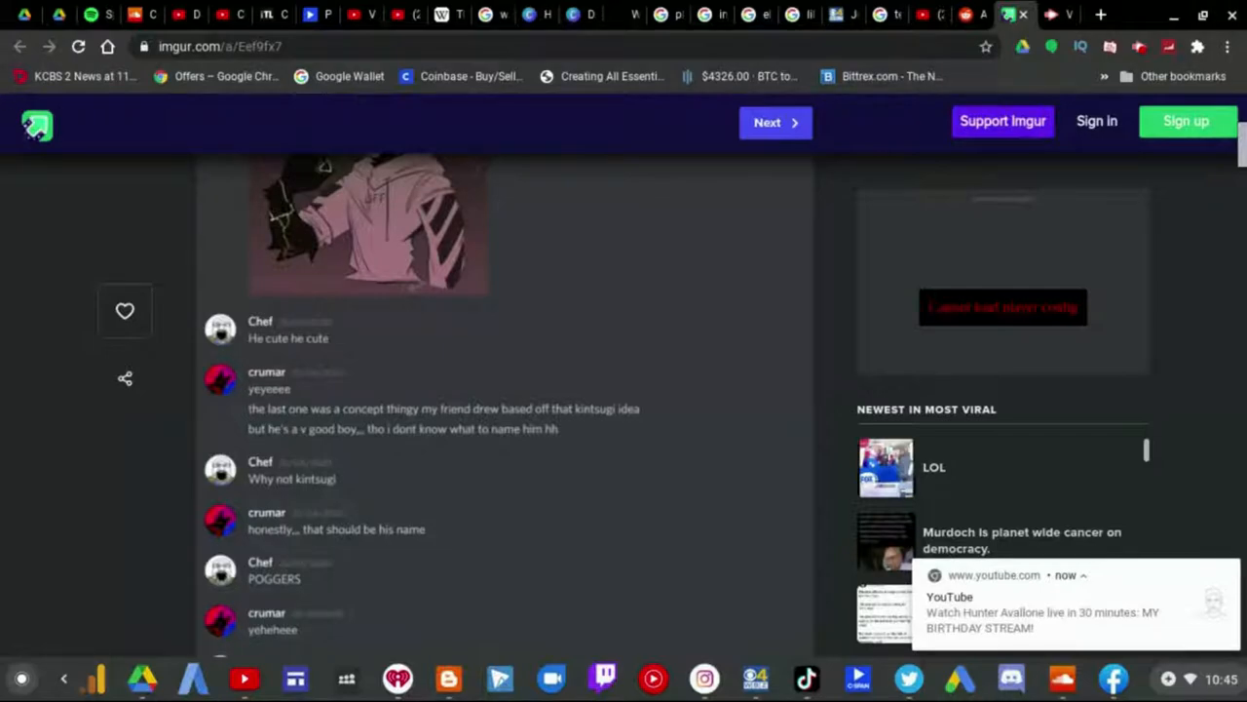
pyautogui.scroll(-3)
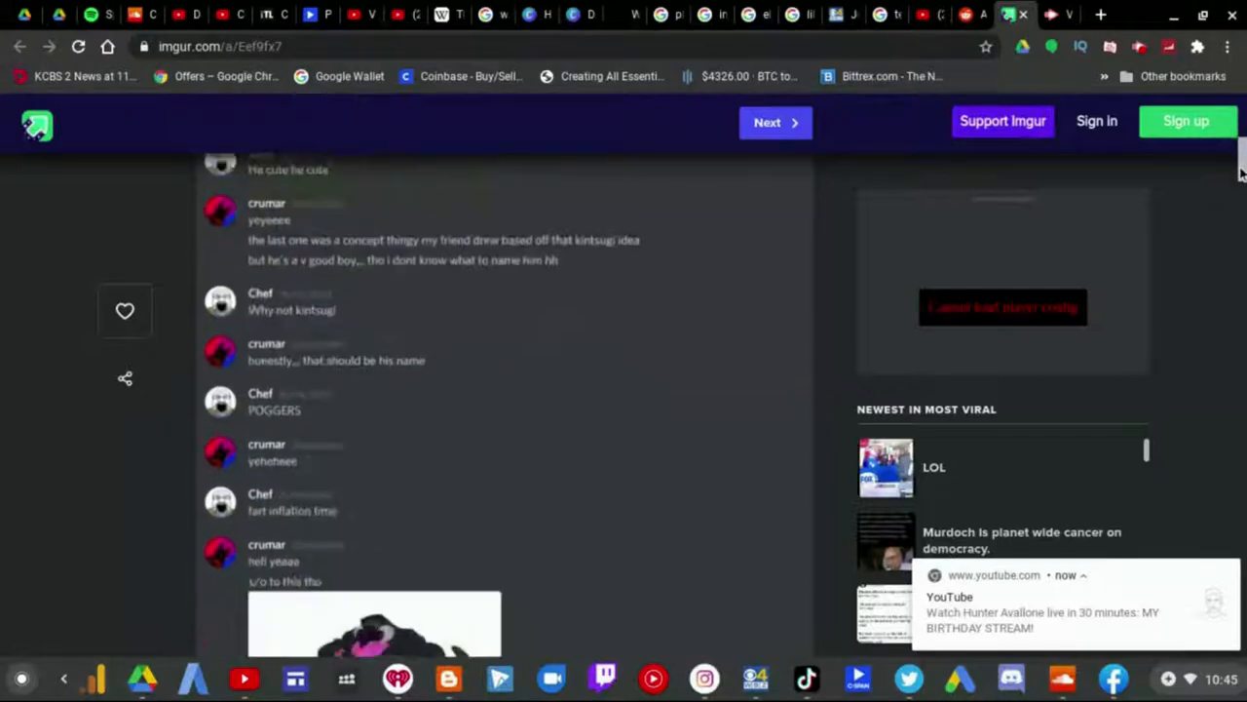
pyautogui.scroll(-3)
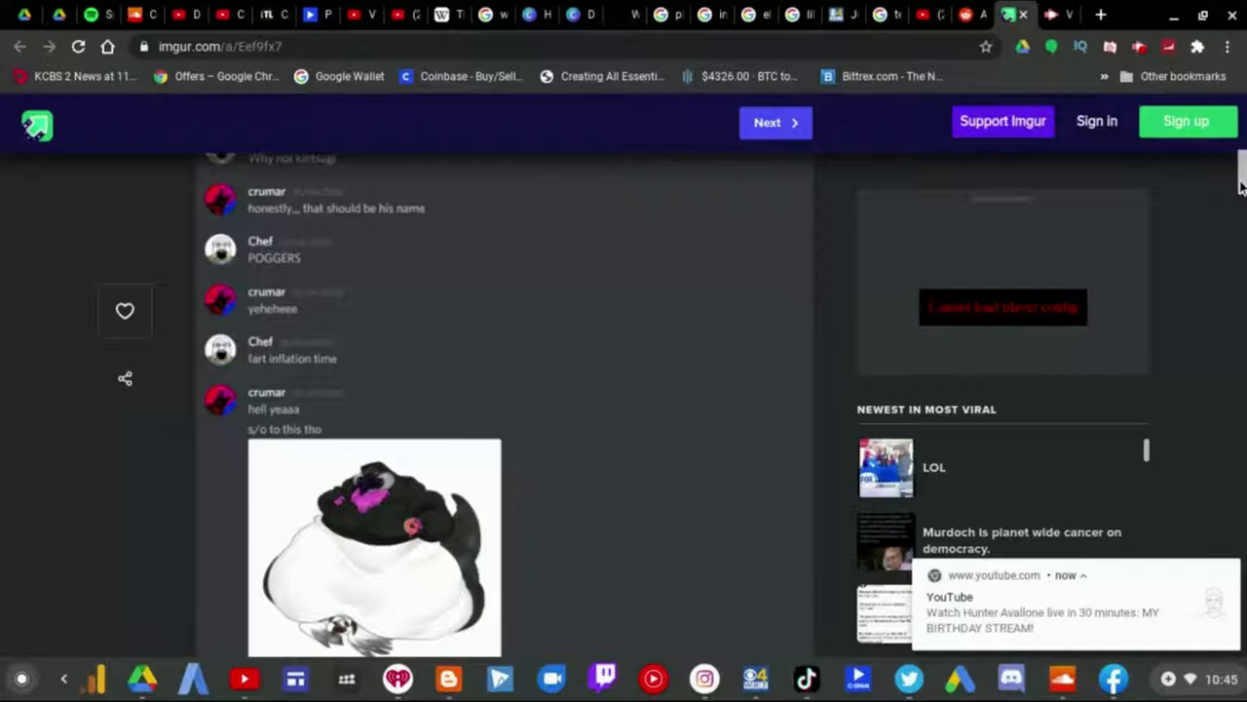
pyautogui.scroll(-3)
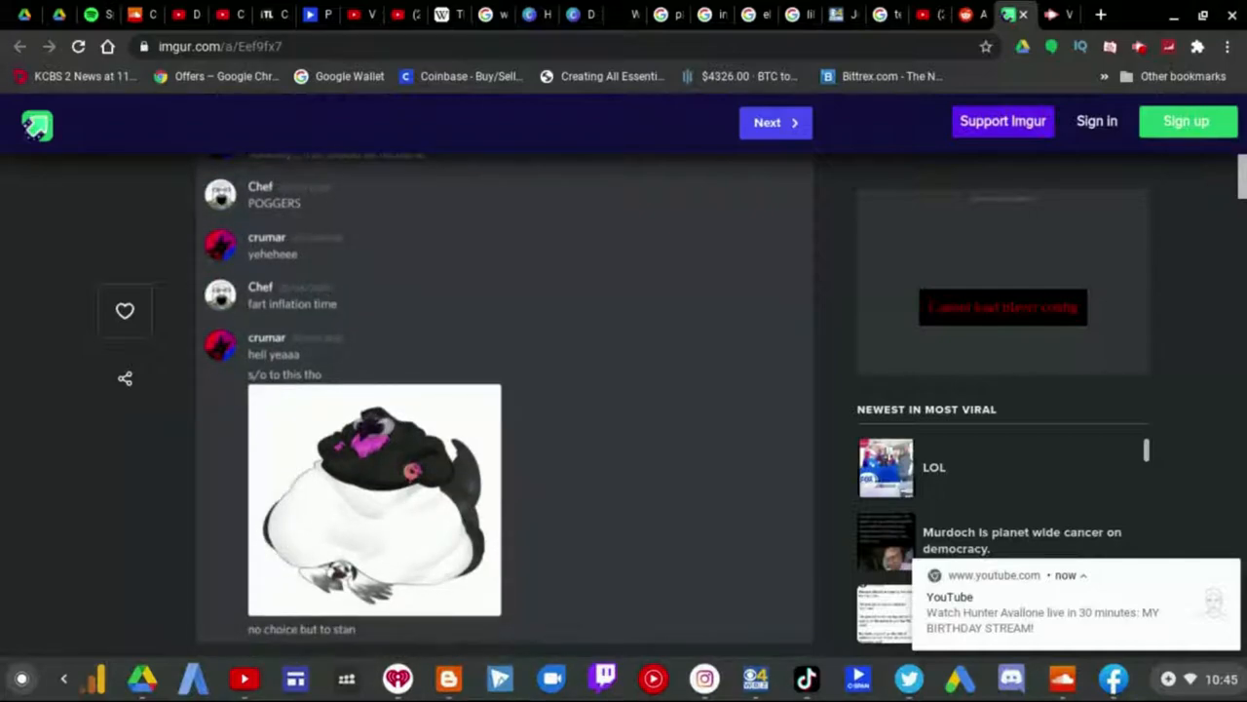
pyautogui.scroll(-3)
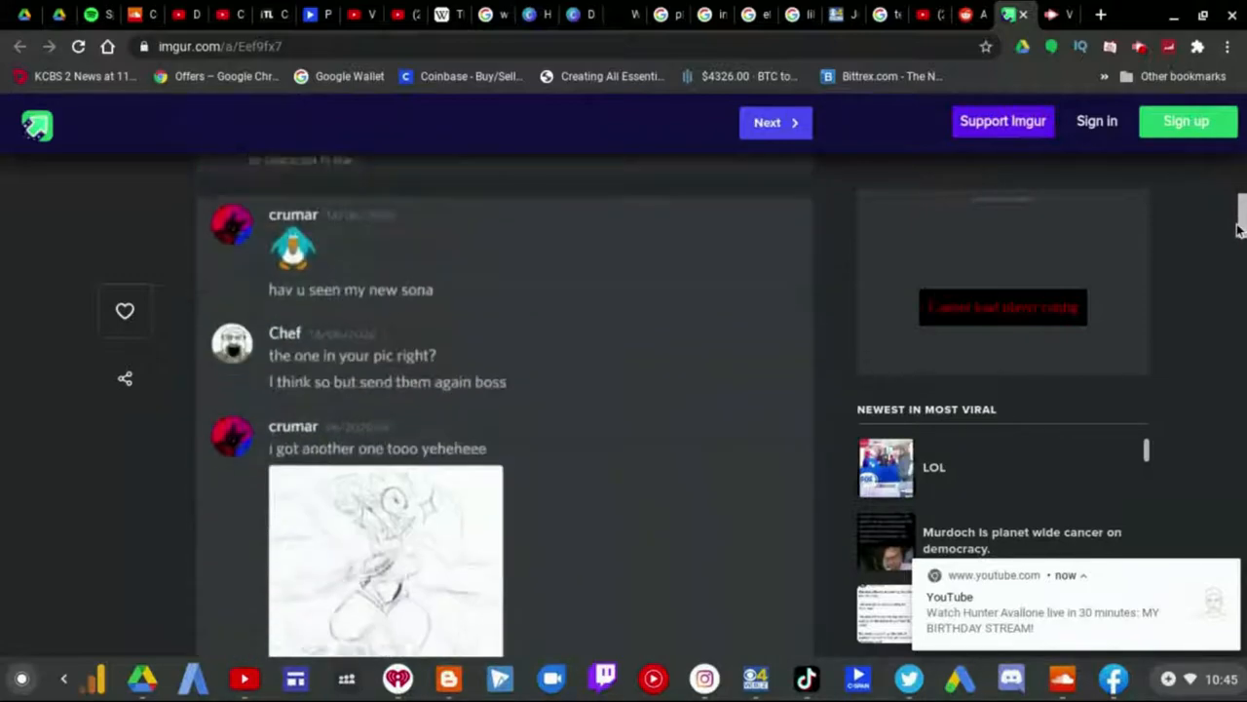
pyautogui.scroll(-3)
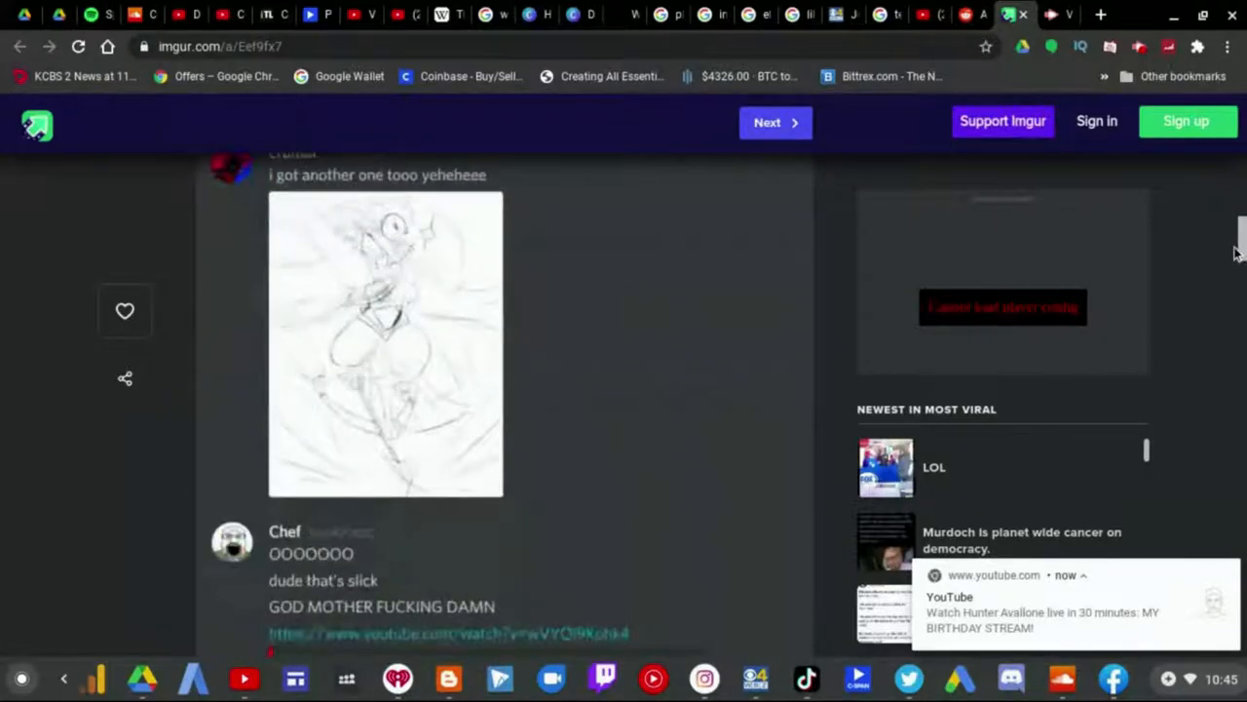
pyautogui.scroll(-3)
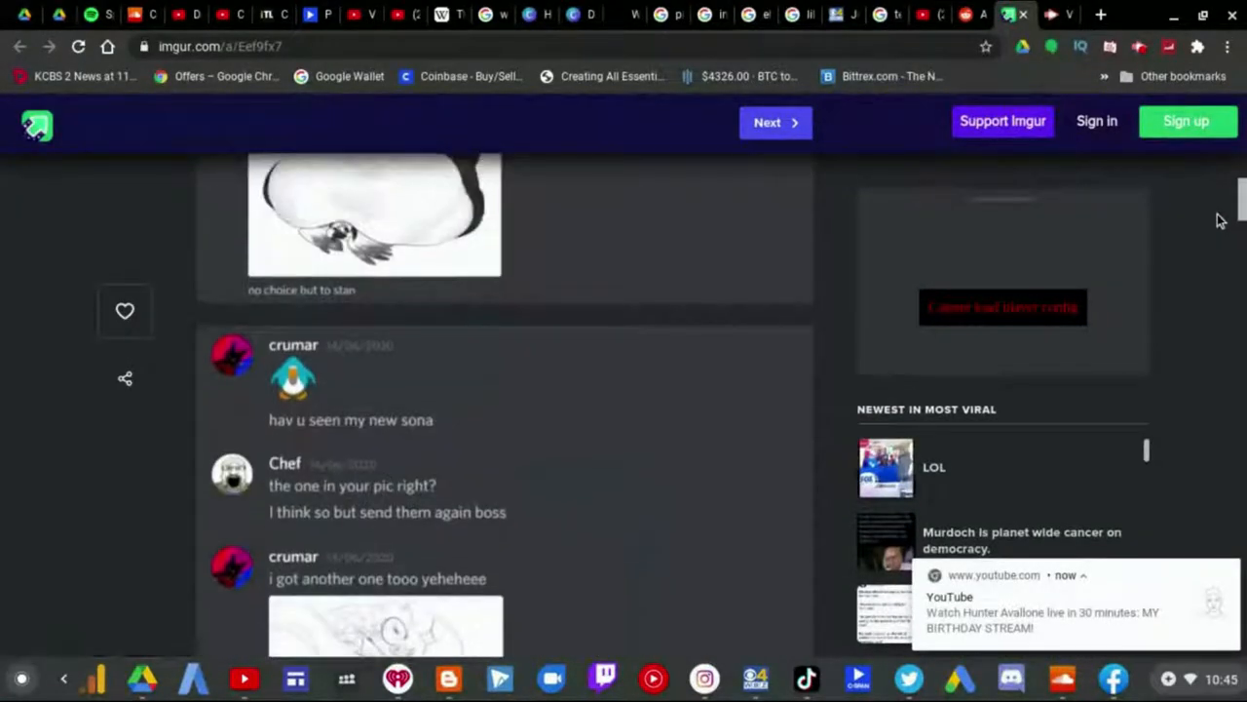
pyautogui.scroll(-3)
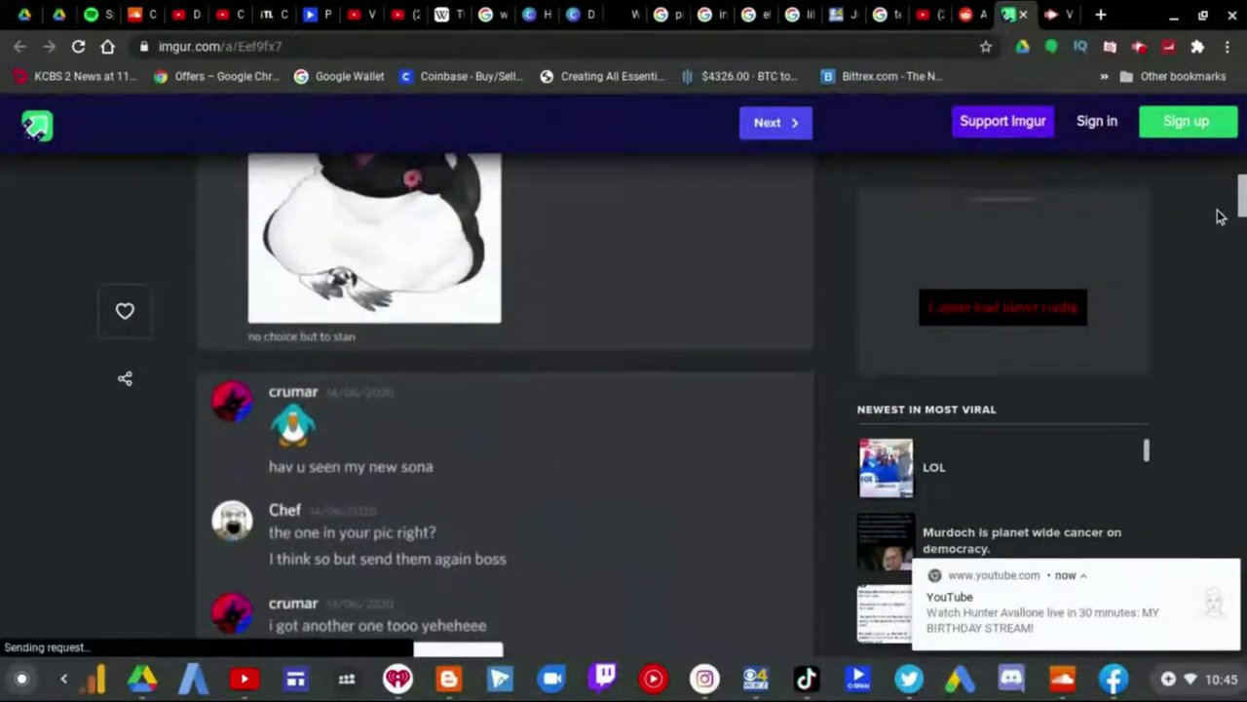
pyautogui.scroll(-3)
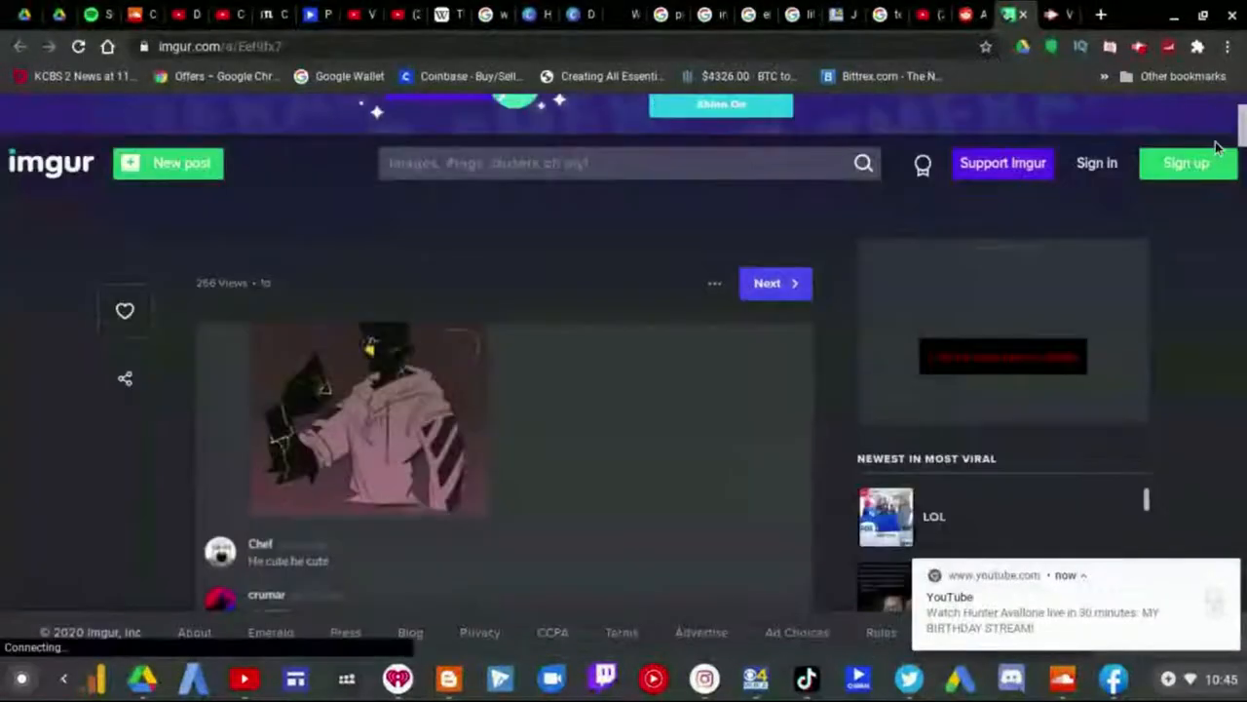
pyautogui.scroll(-3)
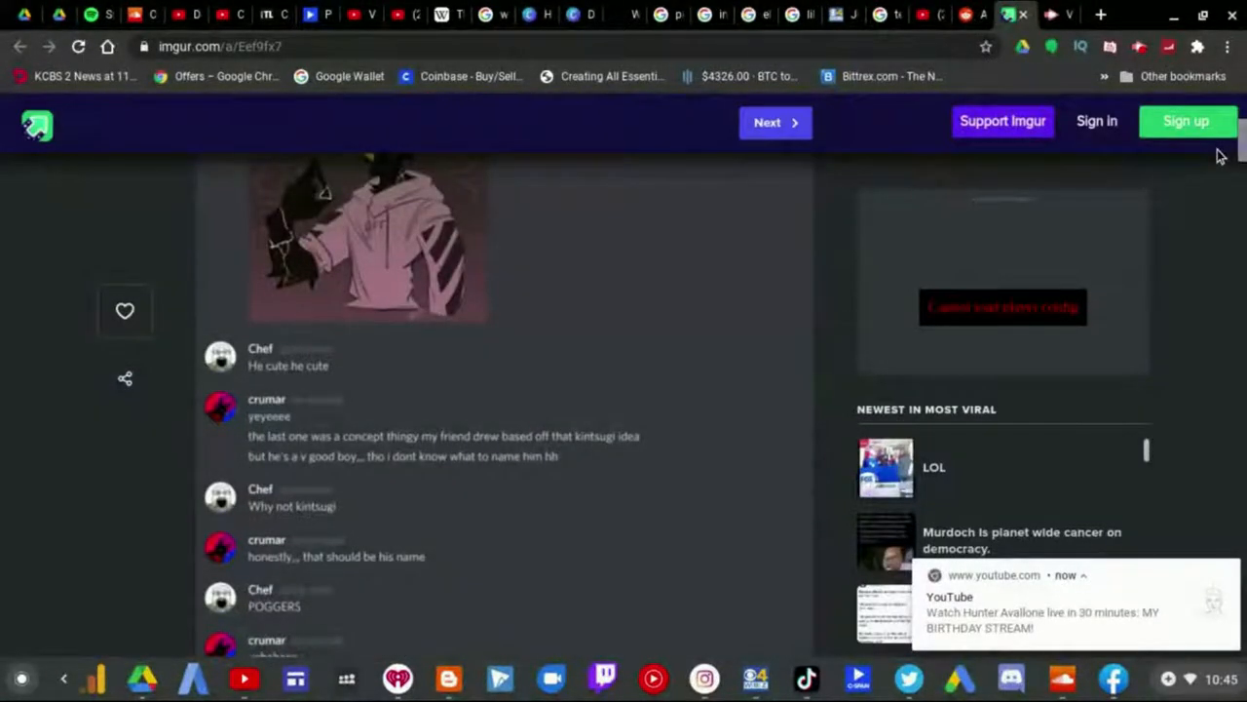
pyautogui.moveTo(1201, 148)
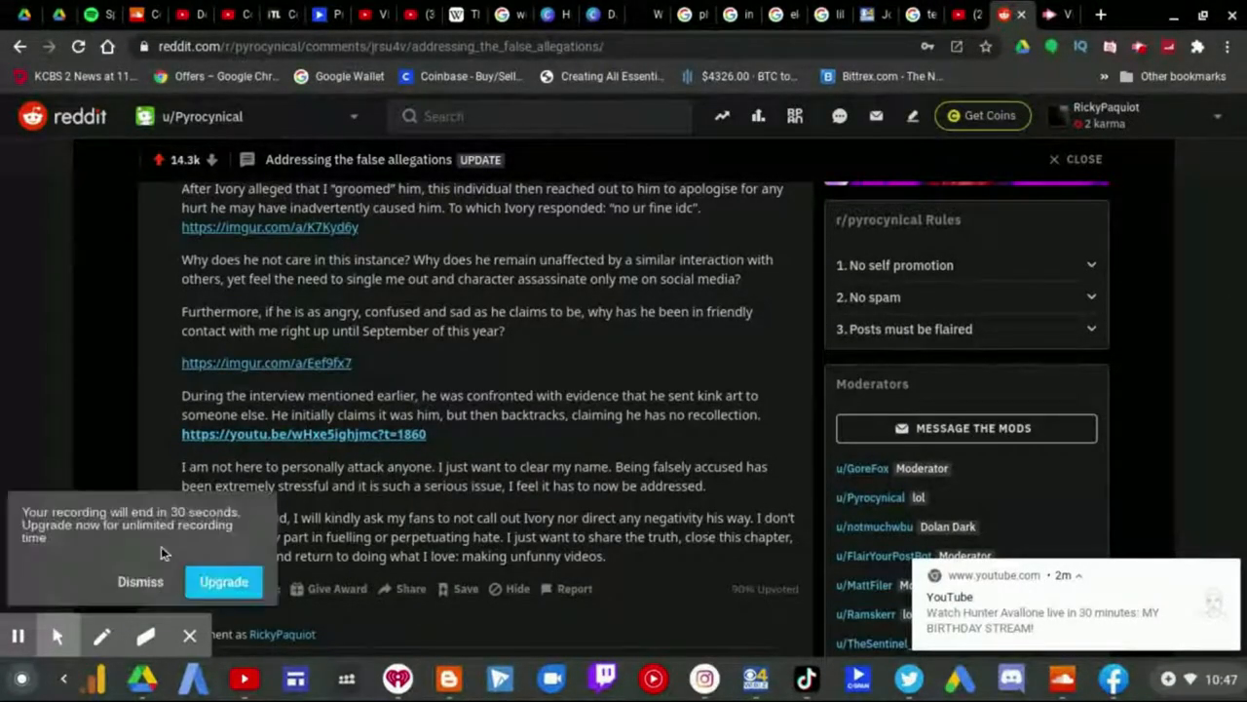
# Return to the Reddit post and reach its closing plea to stop perpetuating hate.
pyautogui.click(140, 580)
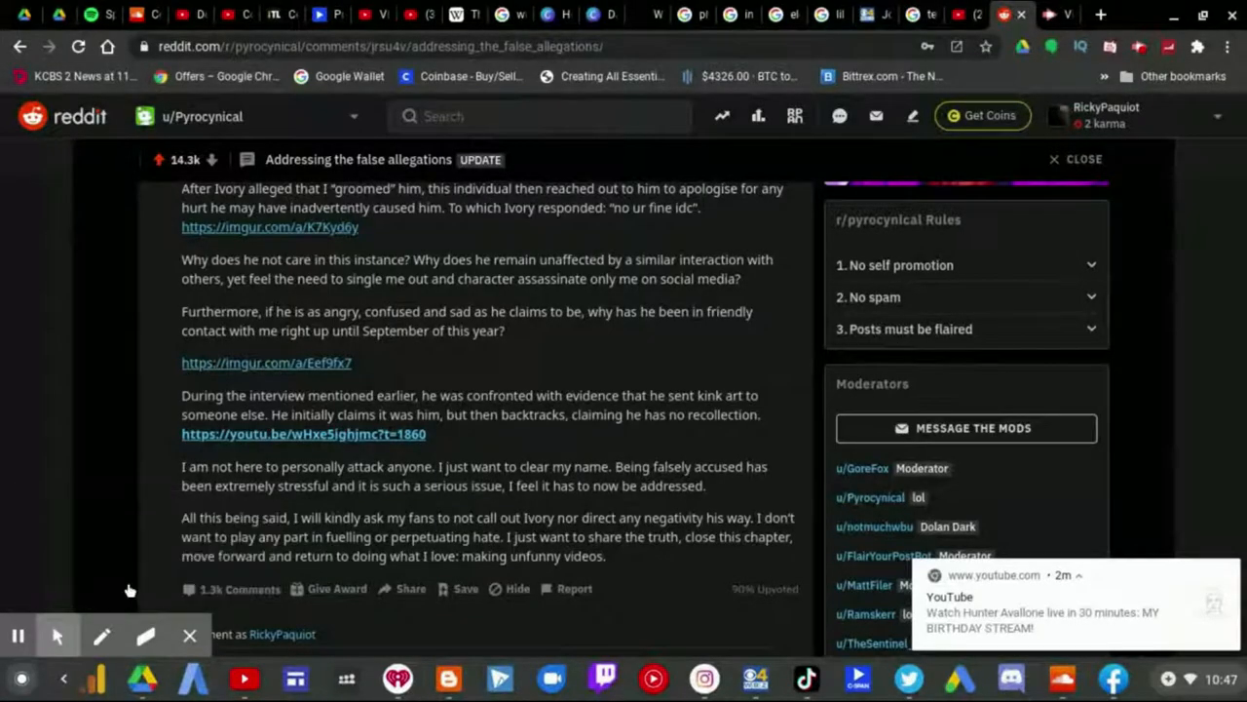